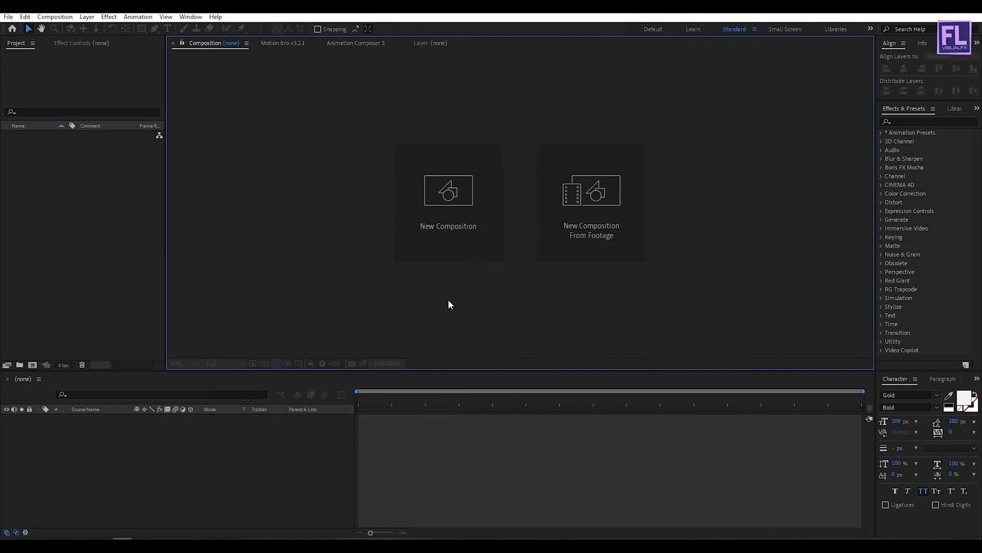
- Create a new composition named Text, 1080 wide by 2000 high, and confirm it
{"action": "left_click", "coordinate": [449, 203]}
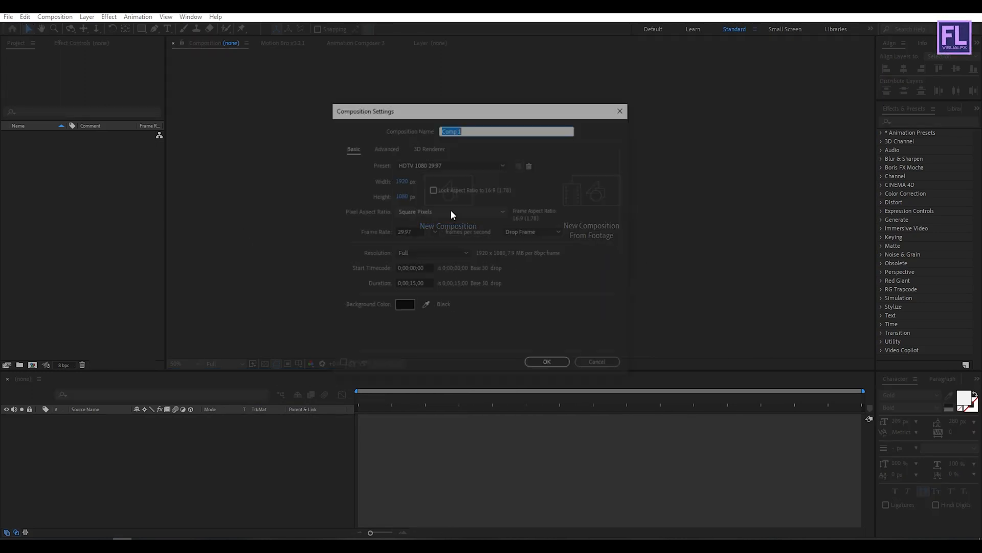
{"action": "type", "text": "T"}
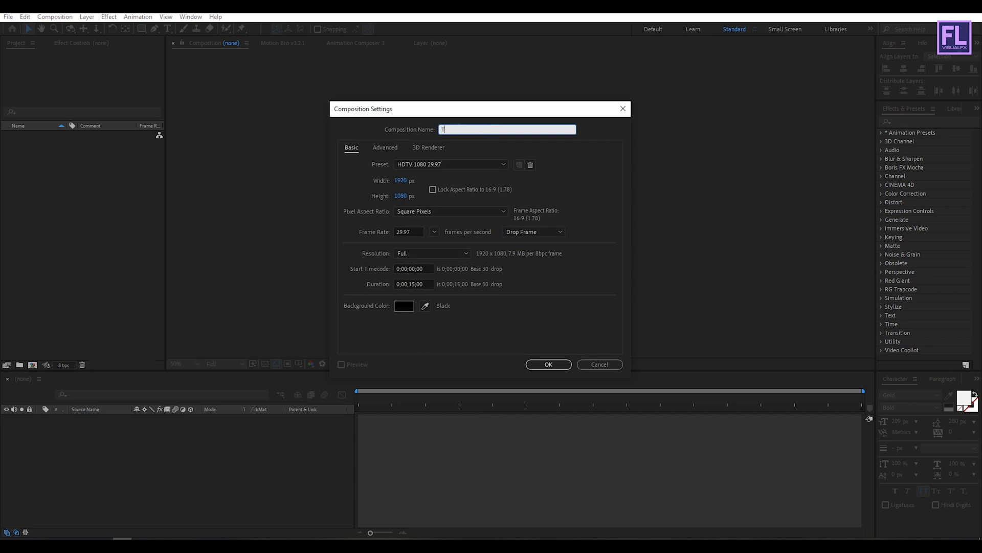
{"action": "type", "text": "ext"}
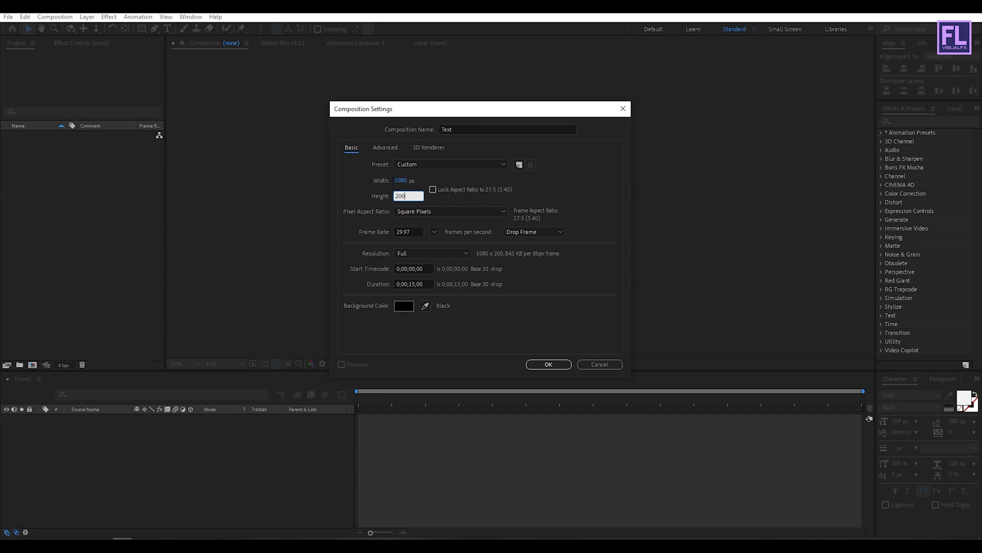
{"action": "type", "text": "2000"}
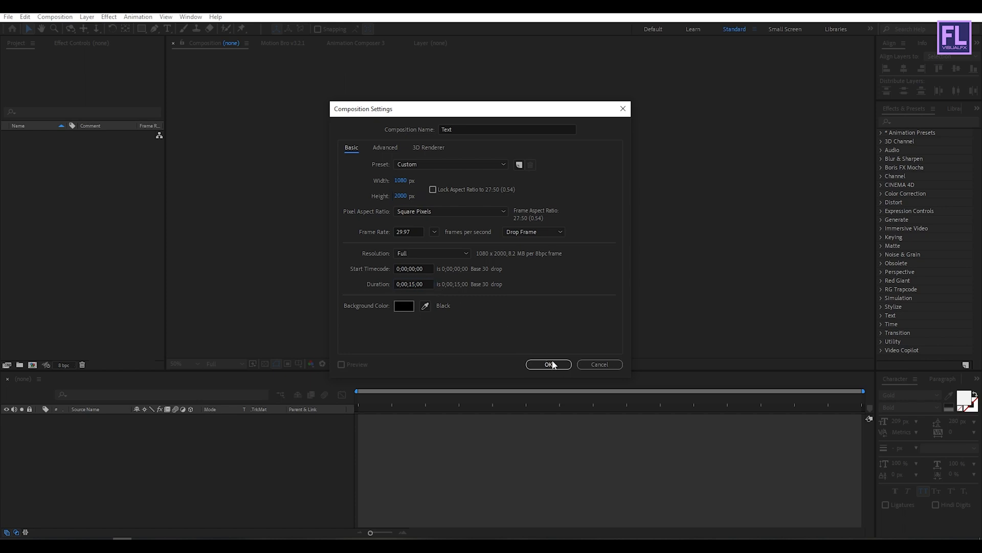
{"action": "left_click", "coordinate": [548, 364]}
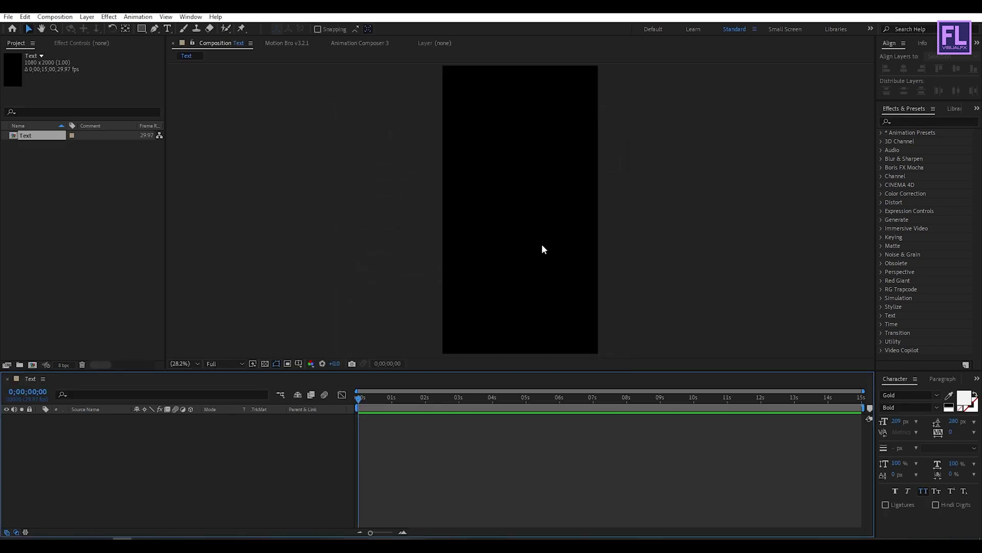
{"action": "mouse_move", "coordinate": [107, 455]}
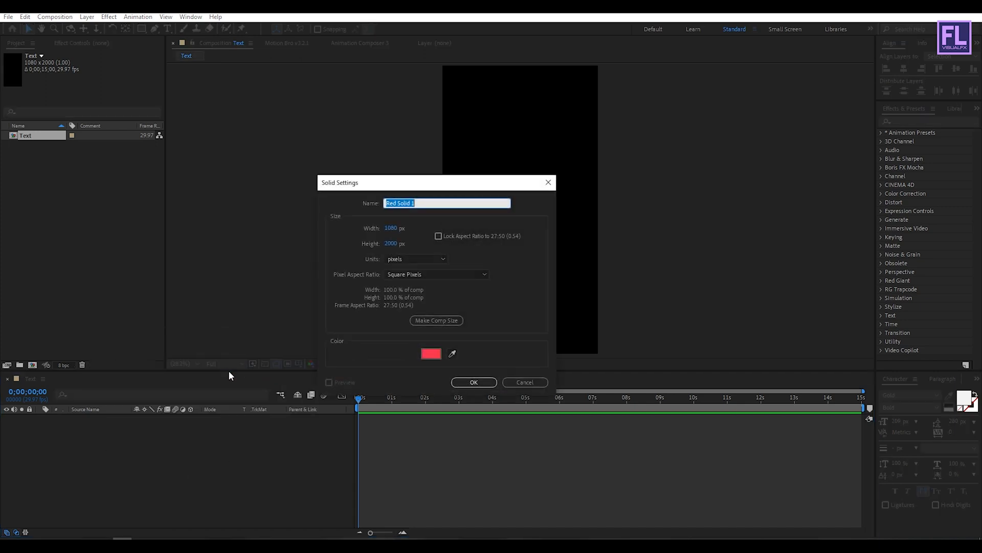
- Add a full-frame red solid layer, Red Solid 1, to the Text composition
{"action": "left_click", "coordinate": [431, 353]}
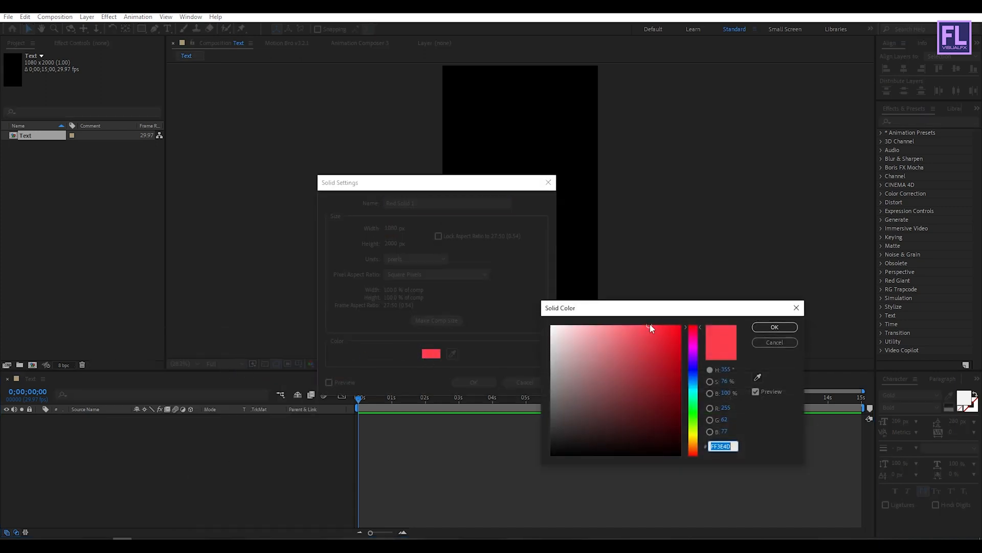
{"action": "left_click", "coordinate": [774, 326]}
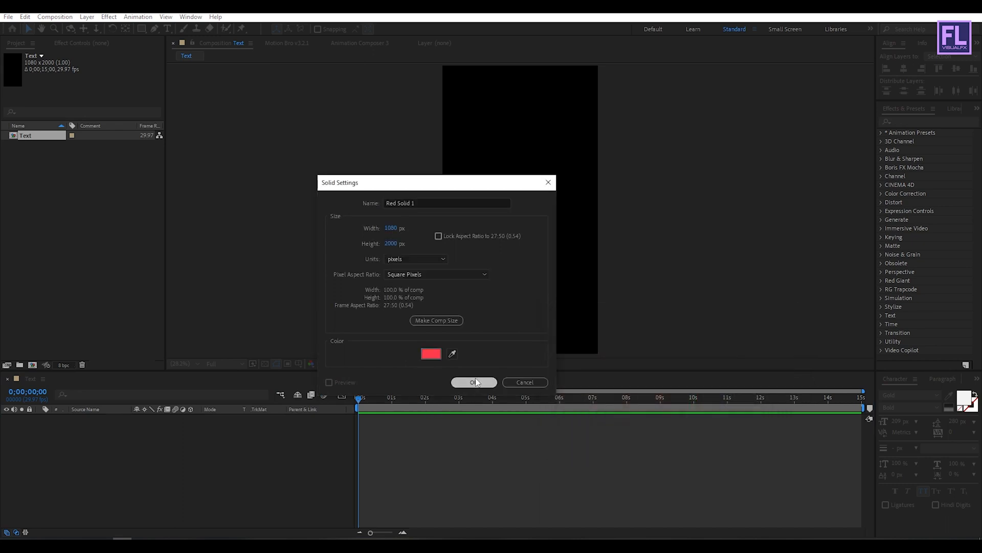
{"action": "left_click", "coordinate": [474, 382]}
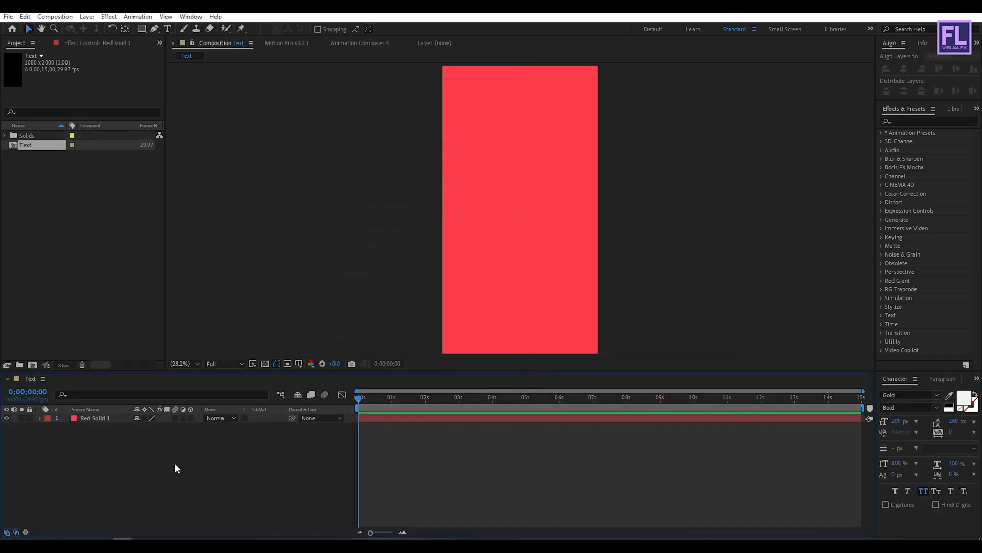
{"action": "mouse_move", "coordinate": [150, 461]}
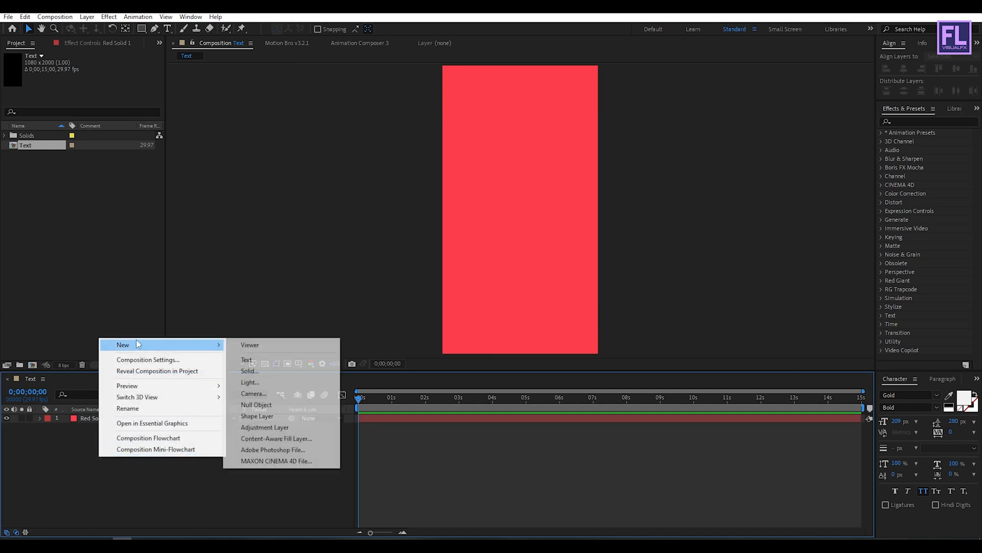
- Add a large white GOOD VIBES text layer rotated about 80° along the tall frame
{"action": "left_click", "coordinate": [246, 359]}
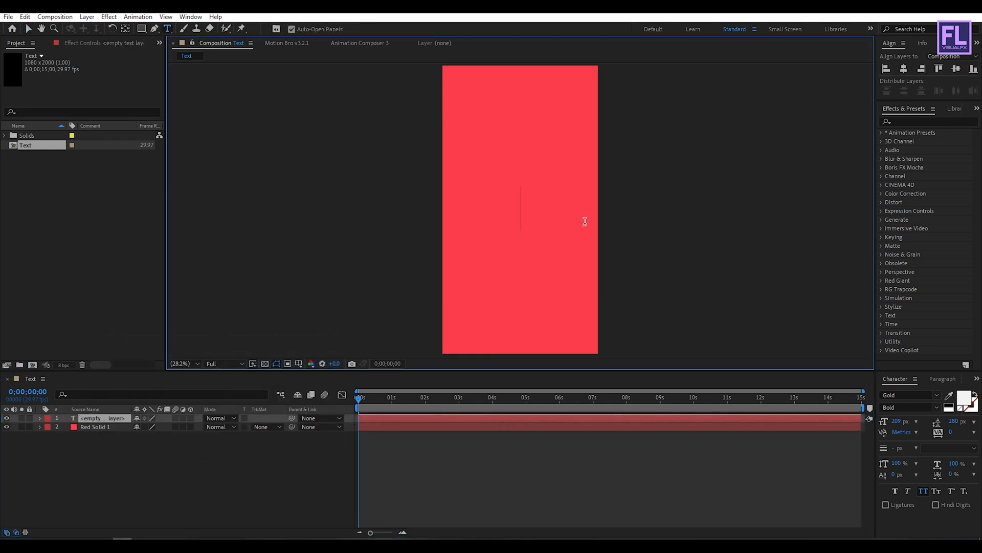
{"action": "type", "text": "GOOD"}
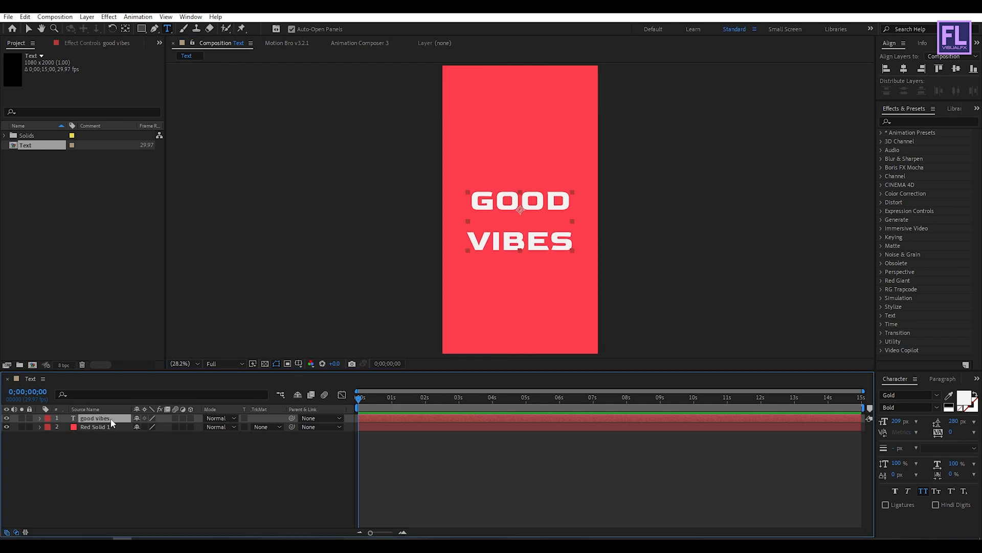
{"action": "mouse_move", "coordinate": [126, 29]}
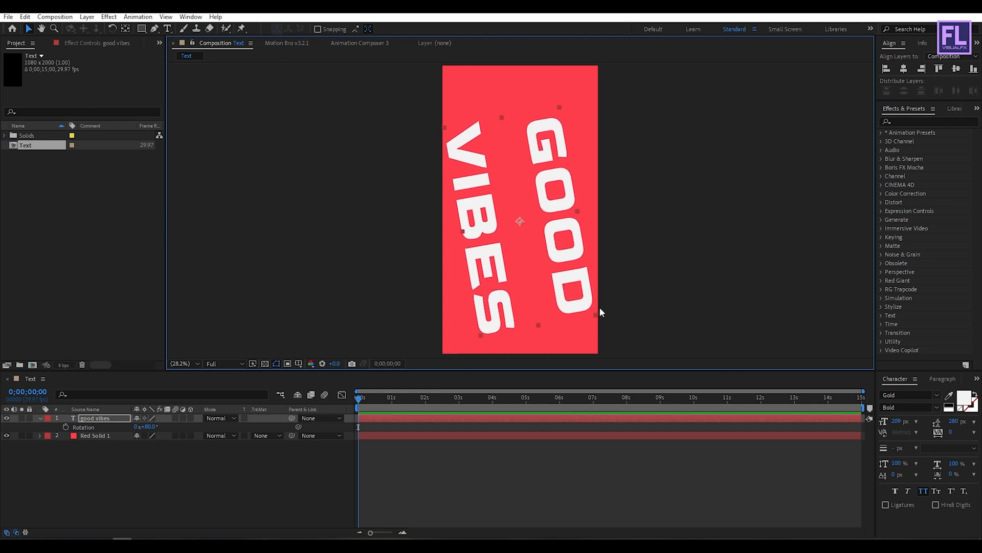
{"action": "left_click", "coordinate": [956, 69]}
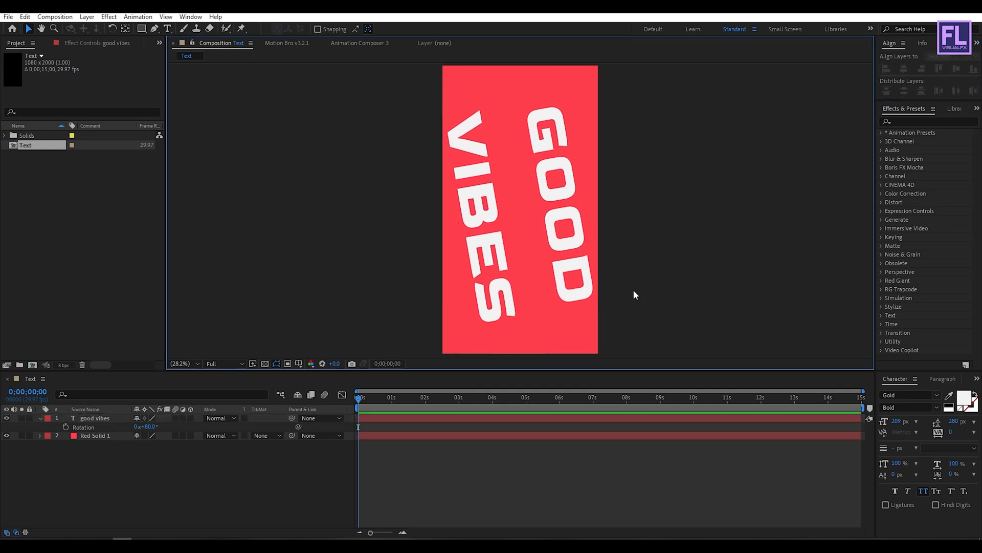
{"action": "left_click", "coordinate": [39, 418]}
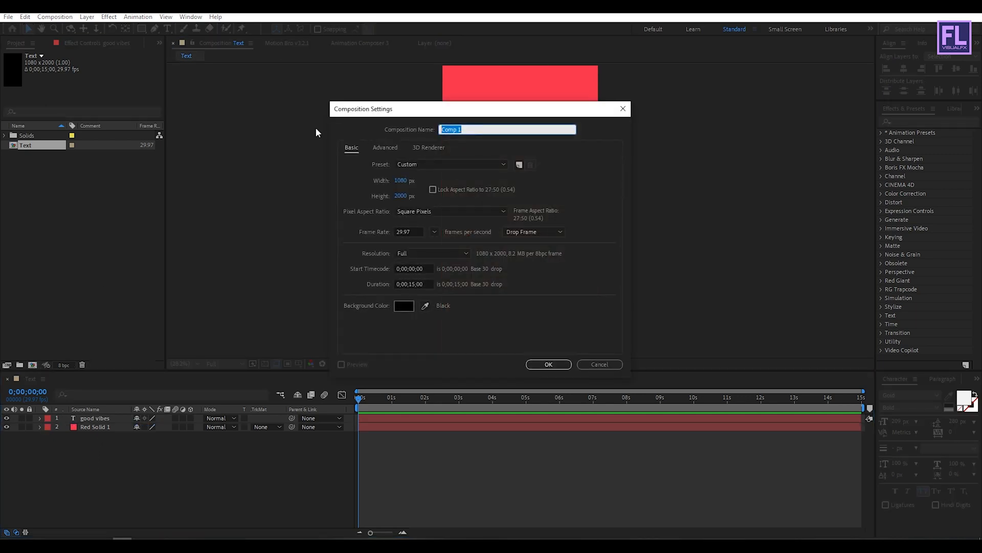
- Create a Main composition using the HDTV 1080 29.97 preset (1920×1080)
{"action": "type", "text": "Main"}
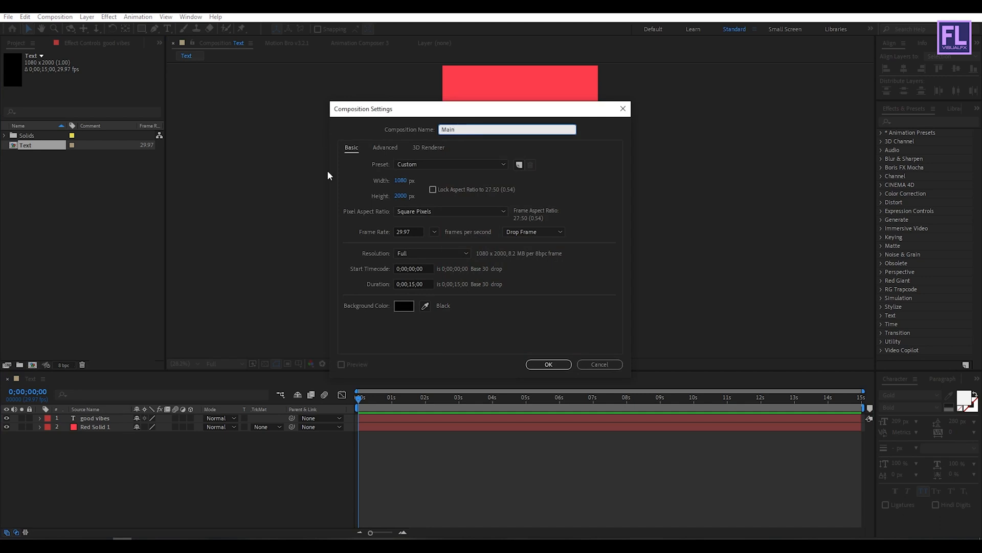
{"action": "left_click", "coordinate": [450, 164]}
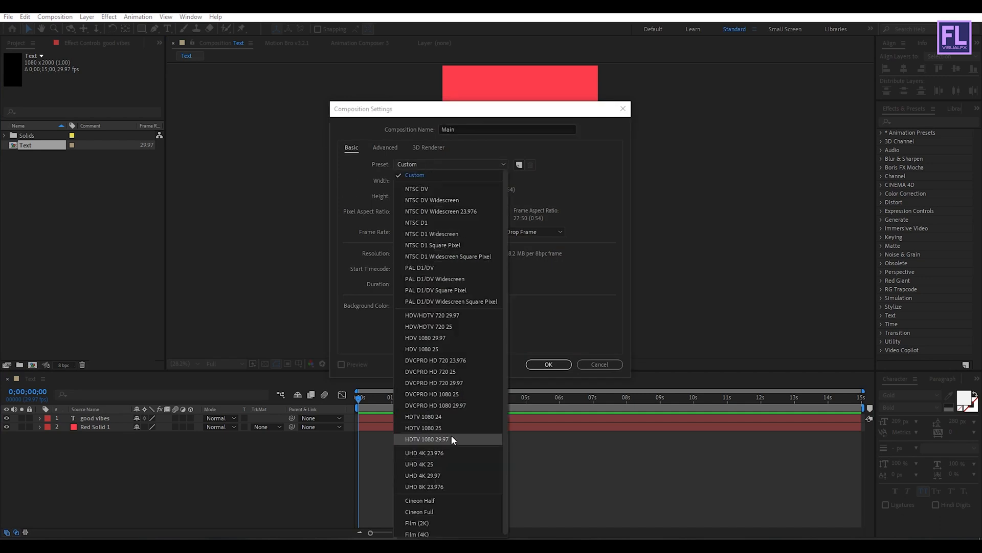
{"action": "left_click", "coordinate": [427, 439]}
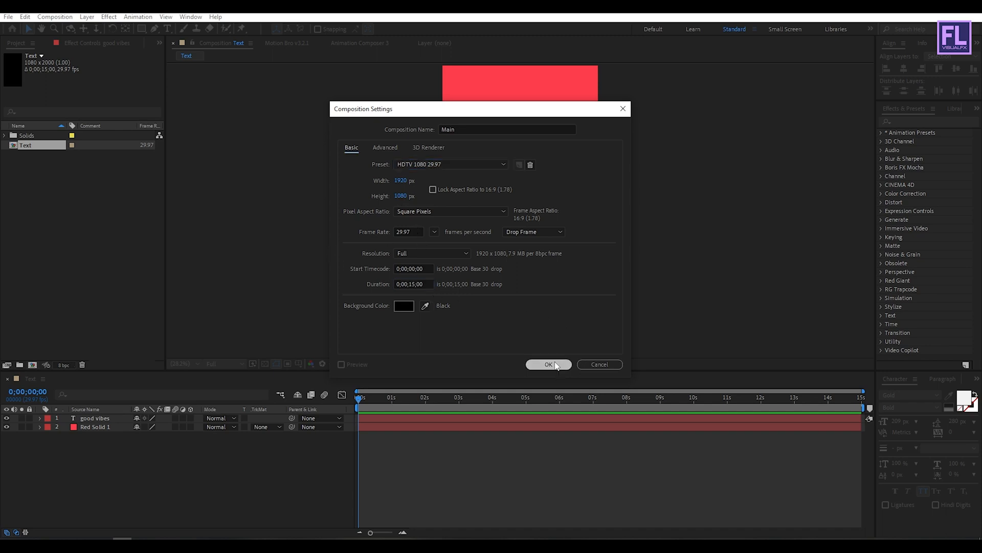
{"action": "left_click", "coordinate": [547, 364]}
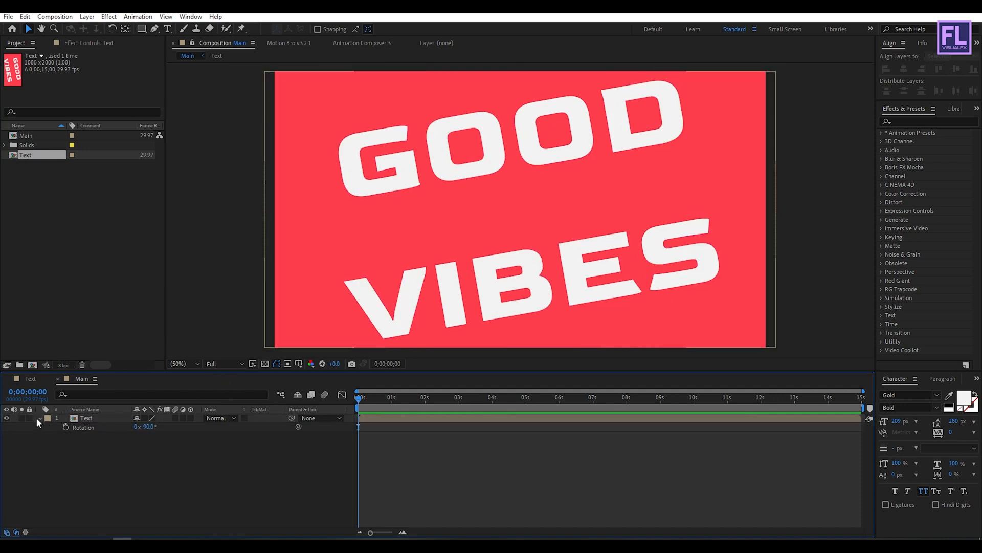
- Apply the CC Cylinder effect to the Text layer, found by searching 'cc c'
{"action": "left_click", "coordinate": [39, 417]}
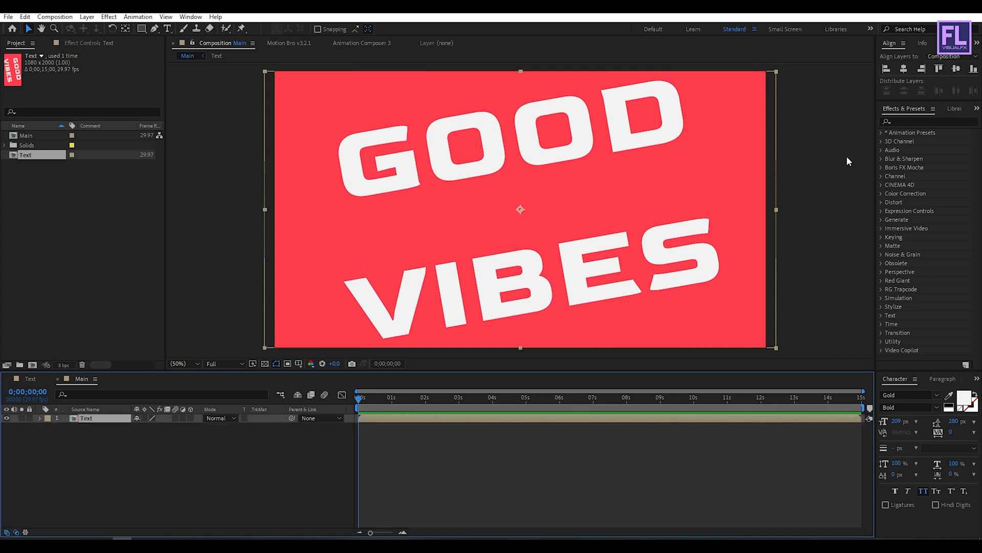
{"action": "left_click", "coordinate": [928, 121]}
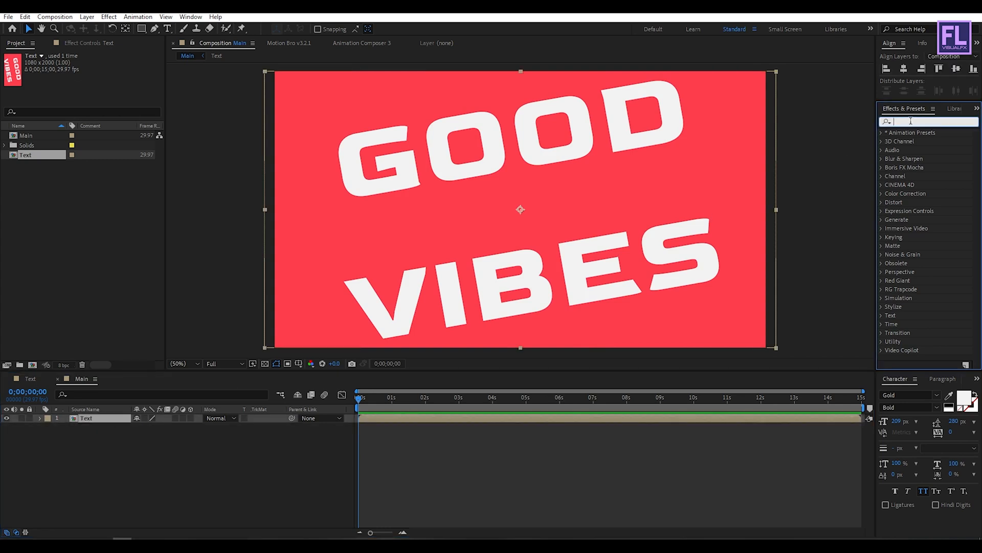
{"action": "type", "text": "cc c"}
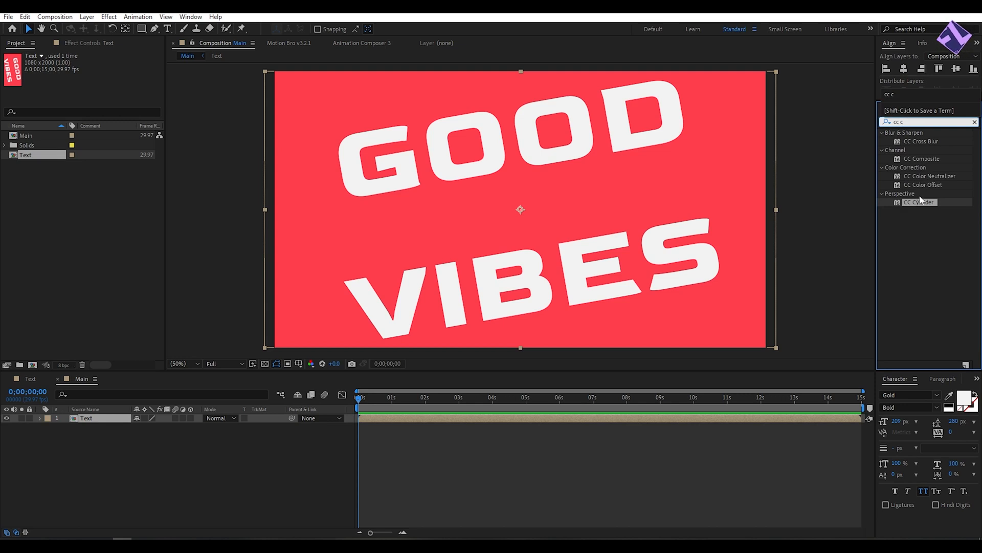
{"action": "left_click", "coordinate": [920, 201]}
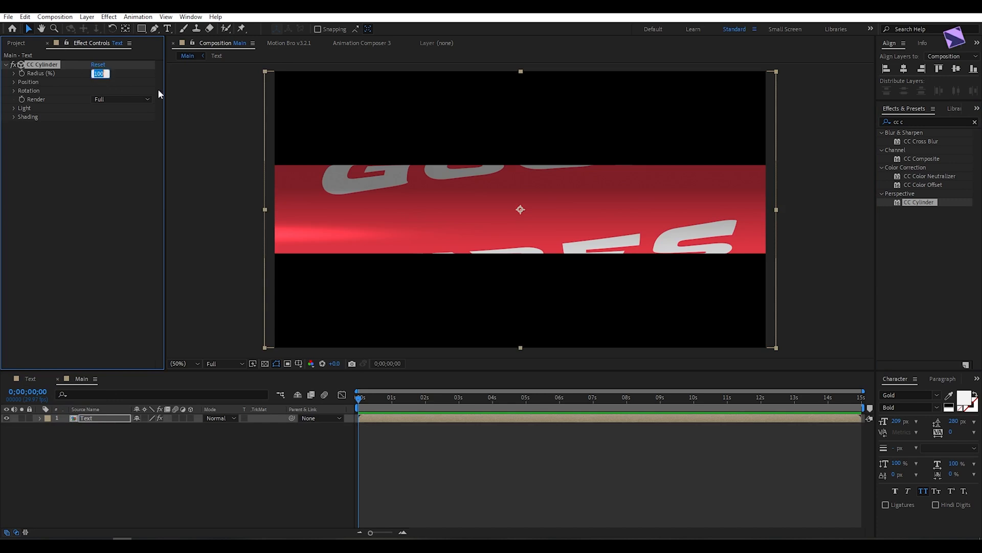
- Set CC Cylinder radius to 161 and render only the outside of the cylinder
{"action": "type", "text": "161"}
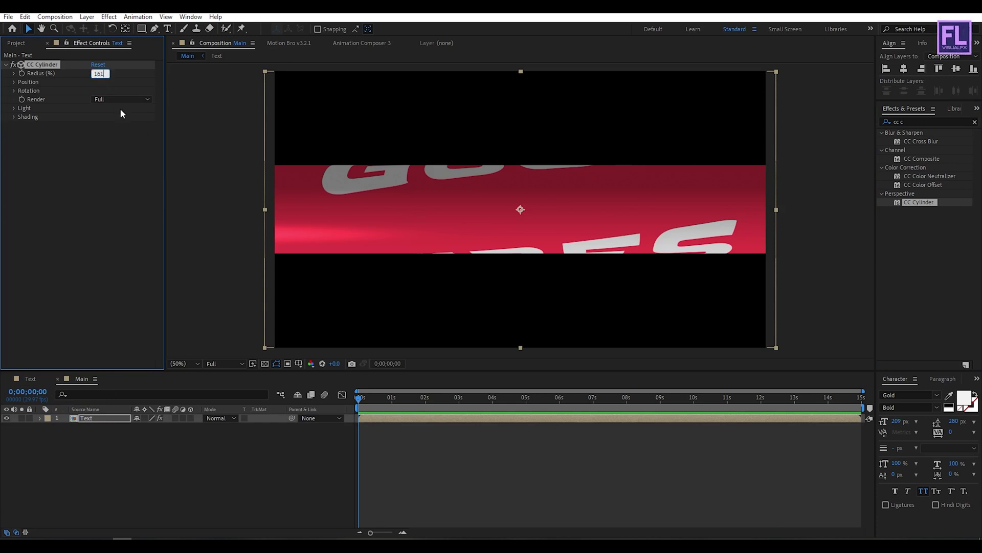
{"action": "left_click", "coordinate": [13, 90]}
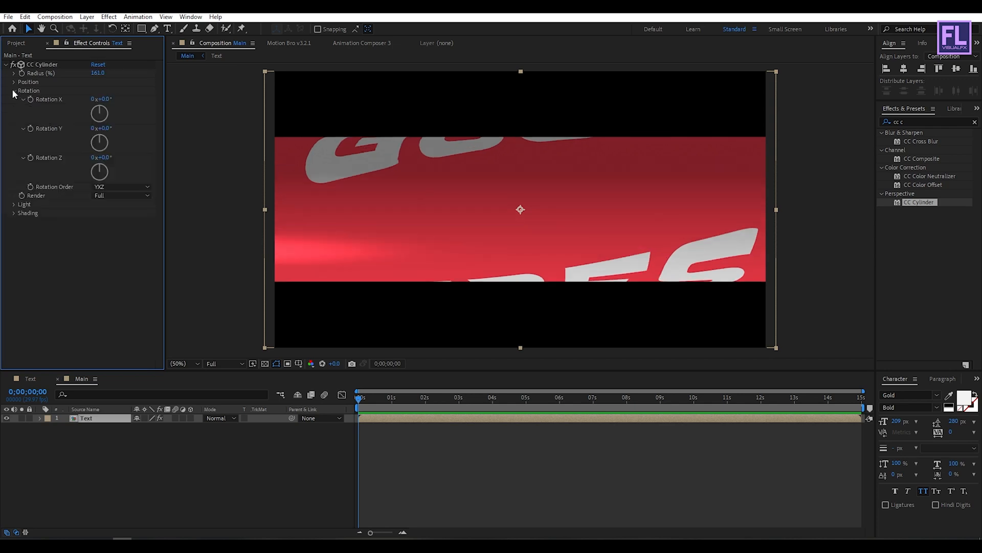
{"action": "left_click", "coordinate": [121, 195]}
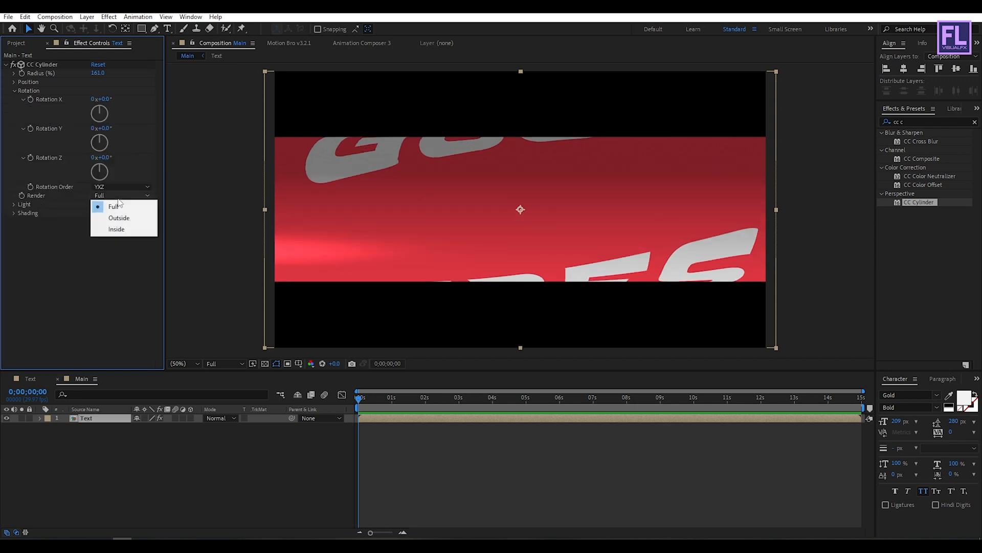
{"action": "left_click", "coordinate": [119, 217]}
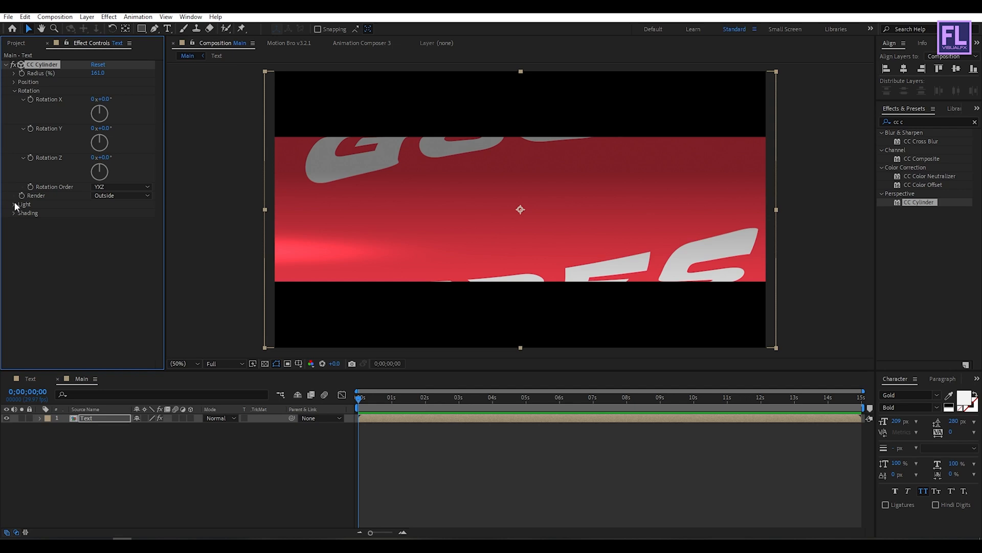
- Set the cylinder shading to diffuse 57 and specular 10, and move the layer up
{"action": "left_click", "coordinate": [23, 204]}
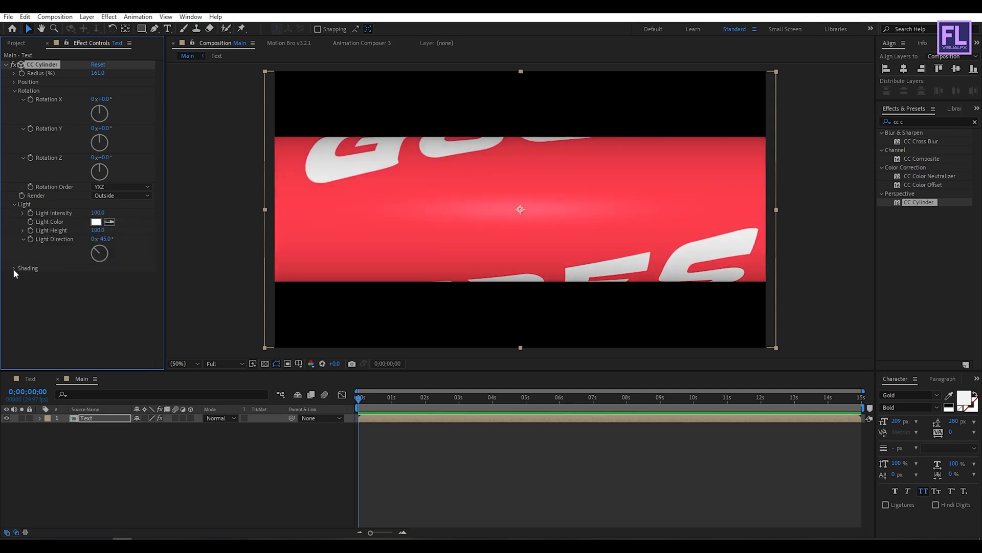
{"action": "left_click", "coordinate": [14, 268]}
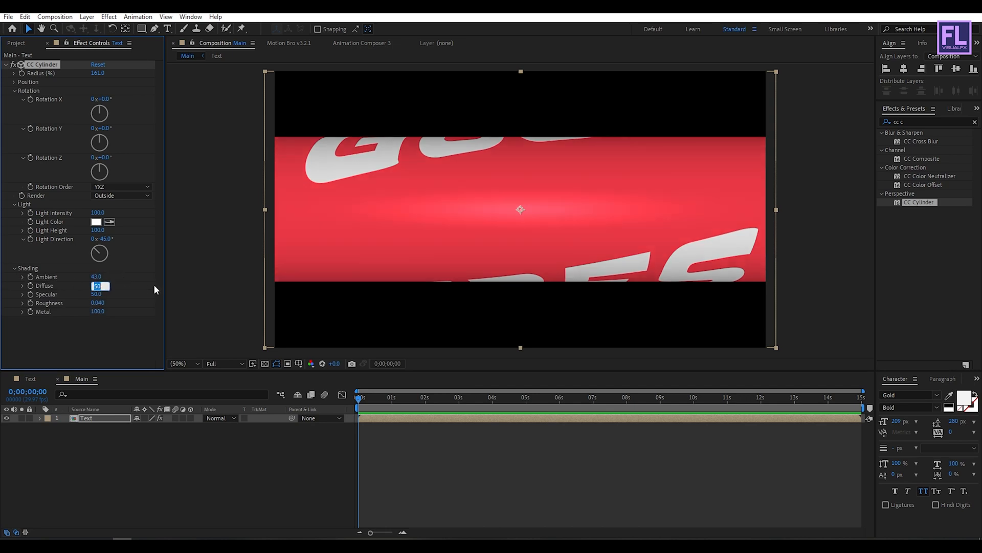
{"action": "left_click", "coordinate": [97, 285]}
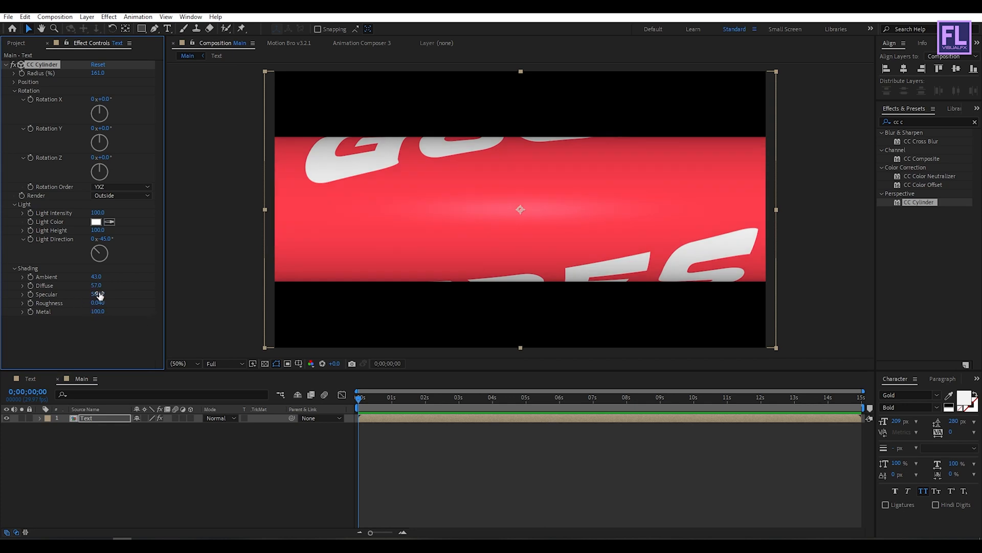
{"action": "double_click", "coordinate": [99, 295]}
{"action": "type", "text": "10"}
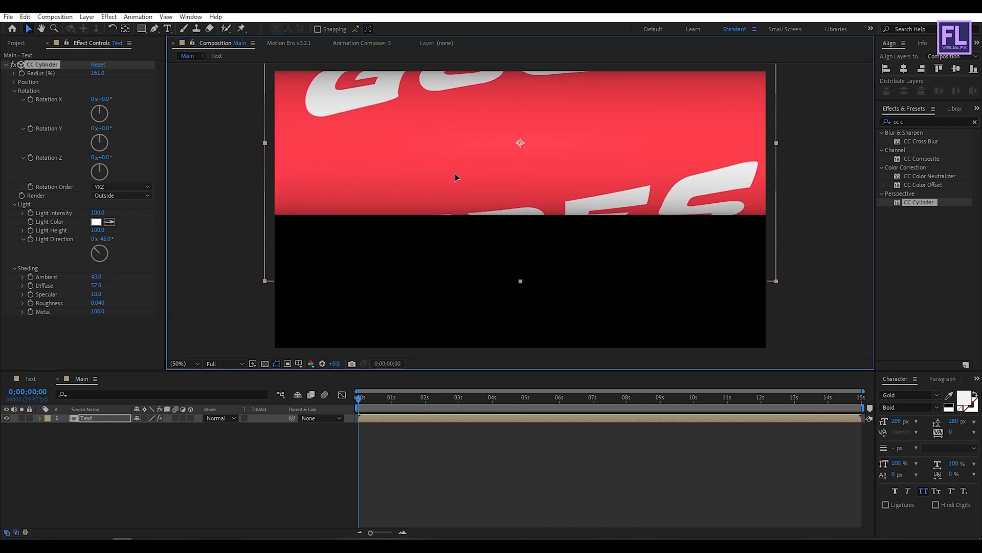
{"action": "left_click", "coordinate": [182, 363]}
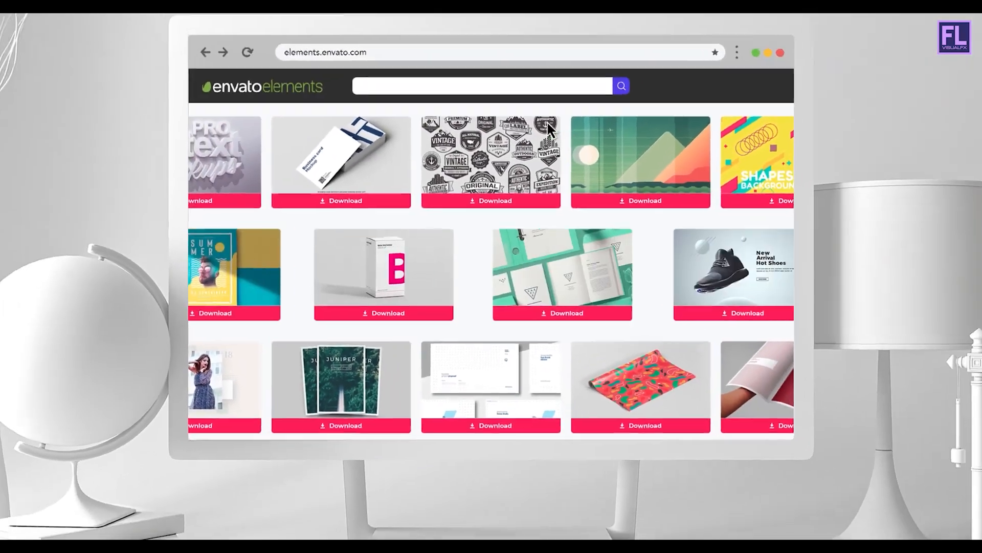
{"action": "type", "text": "Stationer"}
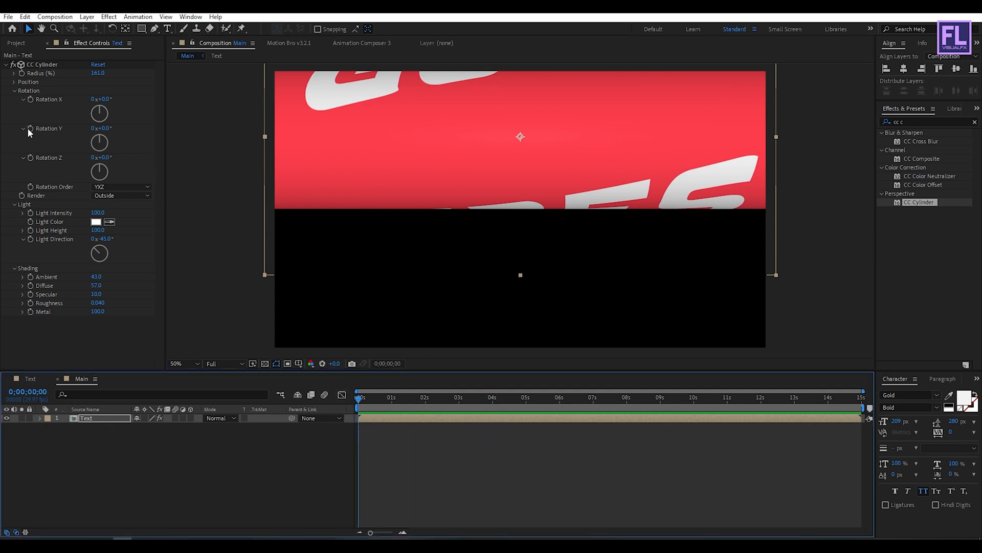
- Keyframe Rotation Y up to 2x+359° at the last frame and duplicate the text layer
{"action": "left_click", "coordinate": [657, 397]}
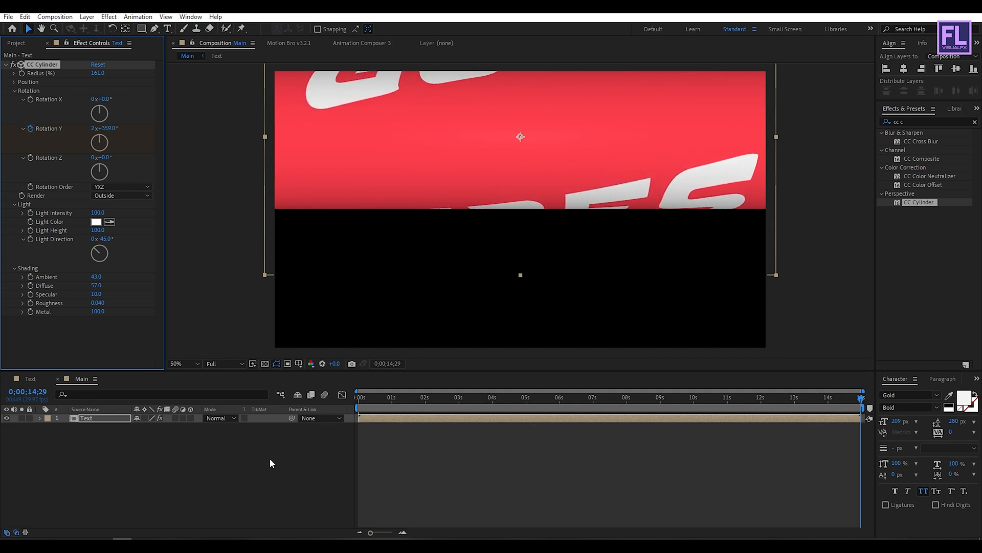
{"action": "left_click", "coordinate": [426, 397]}
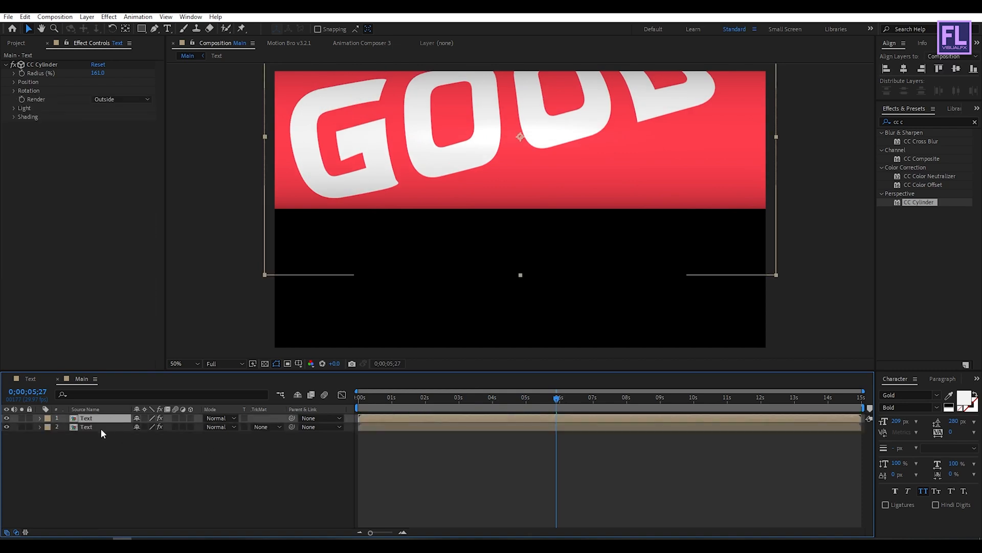
- Adjust the second layer's final Y rotation to 2x+352° and bring up its layer options
{"action": "left_click", "coordinate": [13, 90]}
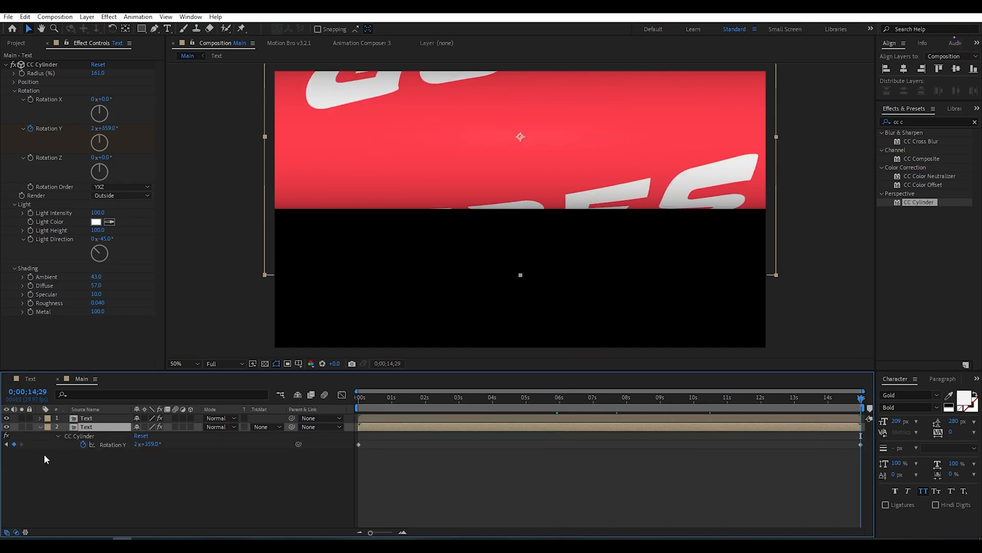
{"action": "double_click", "coordinate": [147, 444]}
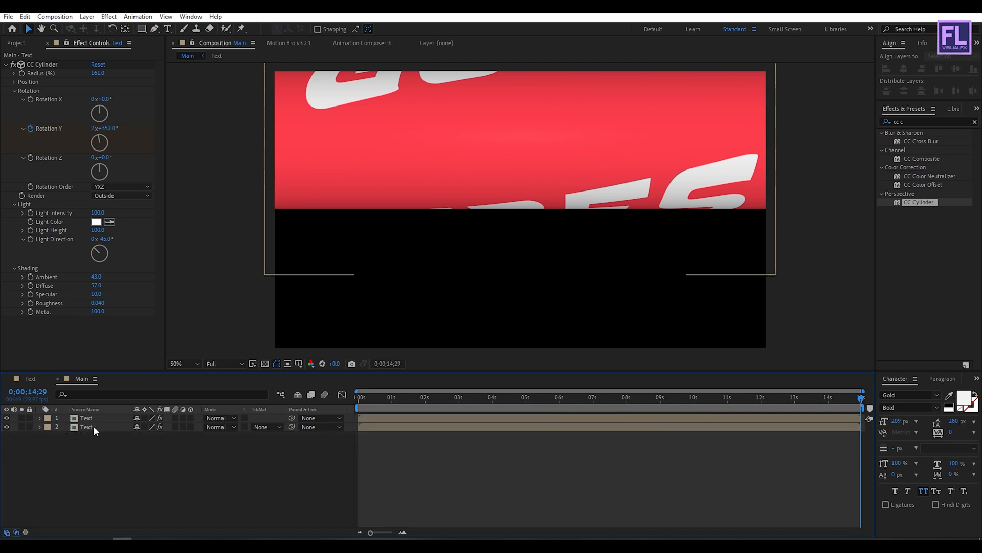
{"action": "left_click", "coordinate": [86, 427]}
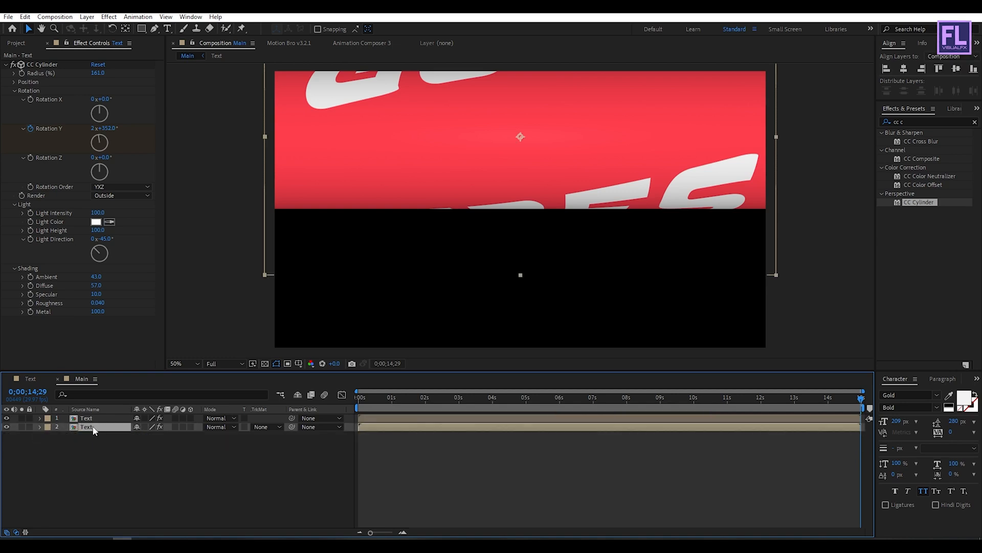
{"action": "left_click", "coordinate": [86, 417]}
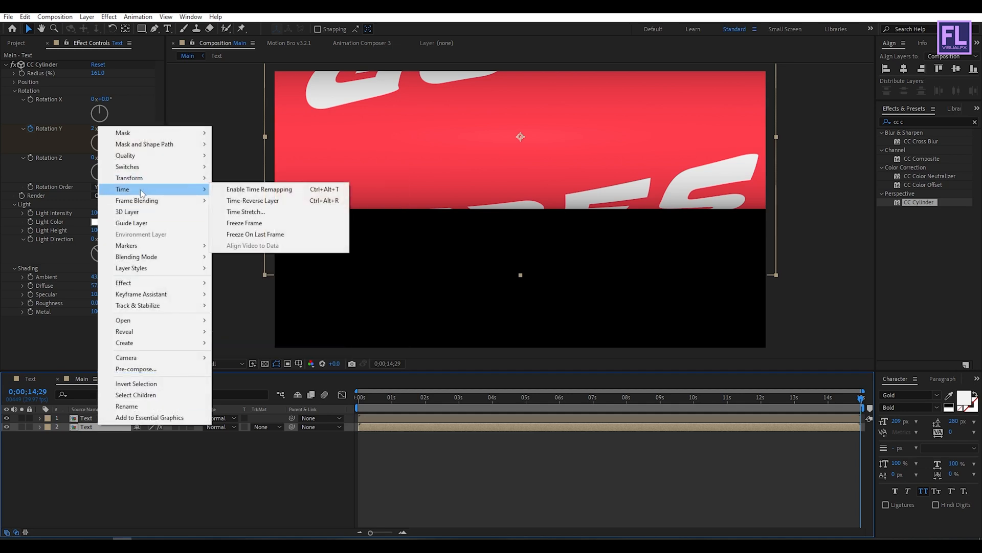
{"action": "mouse_move", "coordinate": [252, 199]}
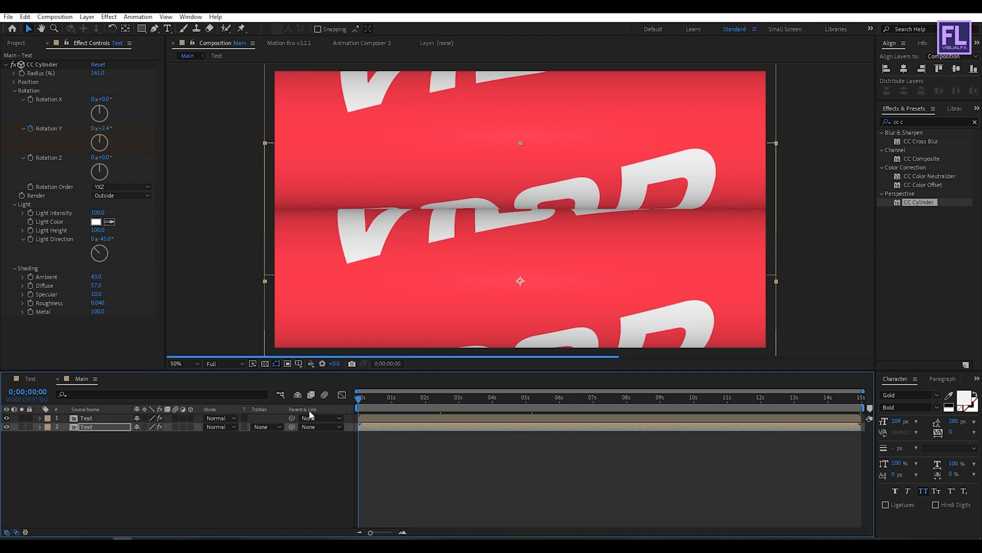
- Time-reverse the duplicate layer and move it down to mirror the top half
{"action": "left_click", "coordinate": [447, 397]}
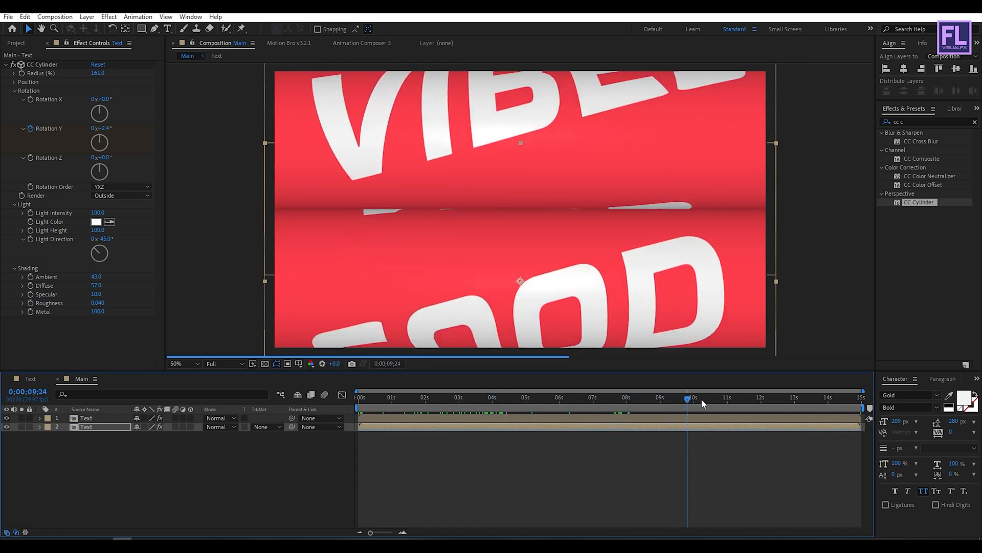
- Preview the finished two-band GOOD VIBES animation in the maximized viewer
{"action": "left_click", "coordinate": [862, 397]}
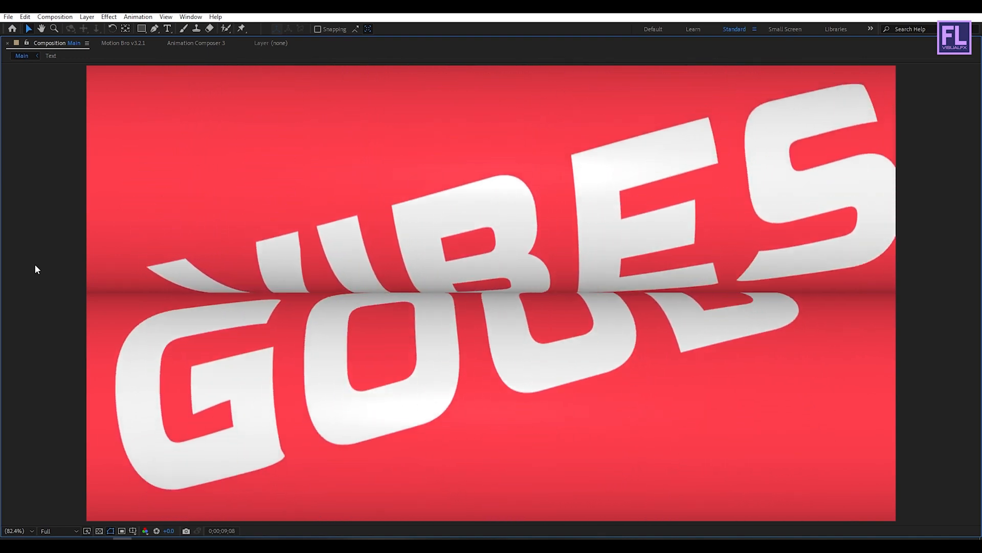
{"action": "key", "text": "Space"}
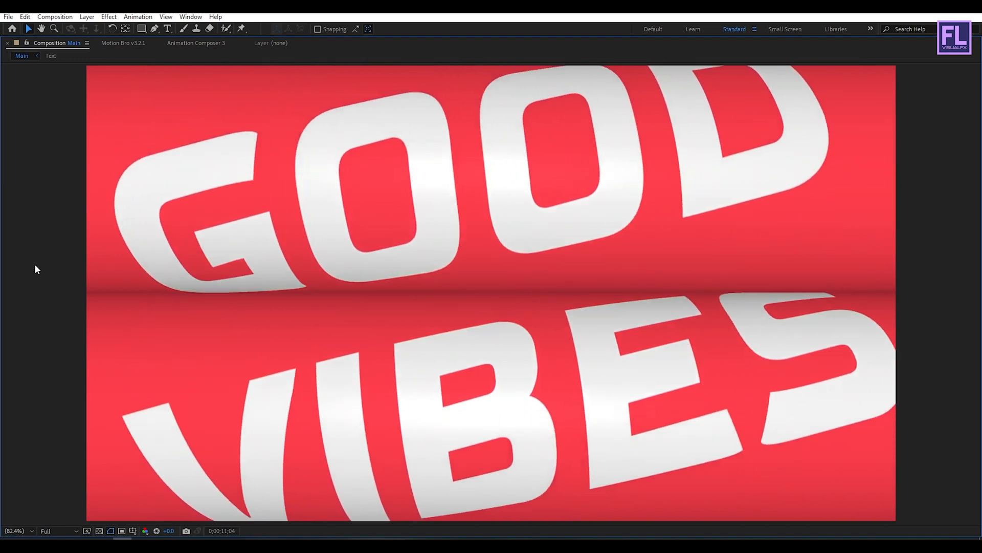